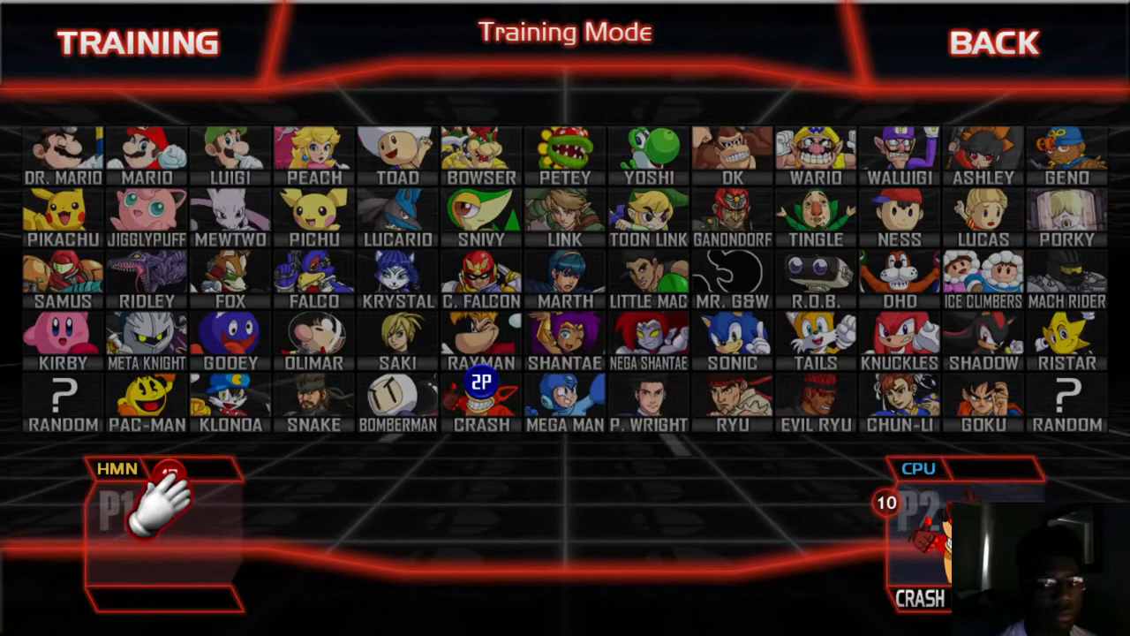
mouse_move(627, 455)
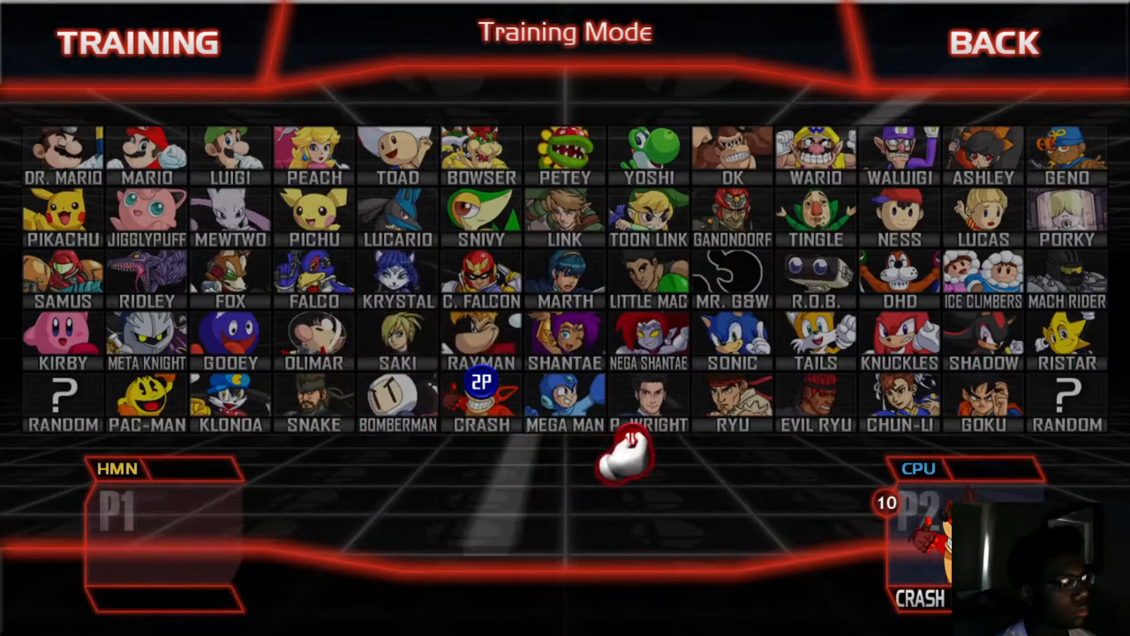
Choose Falco as player one's fighter on the Training Mode roster.
left_click(565, 279)
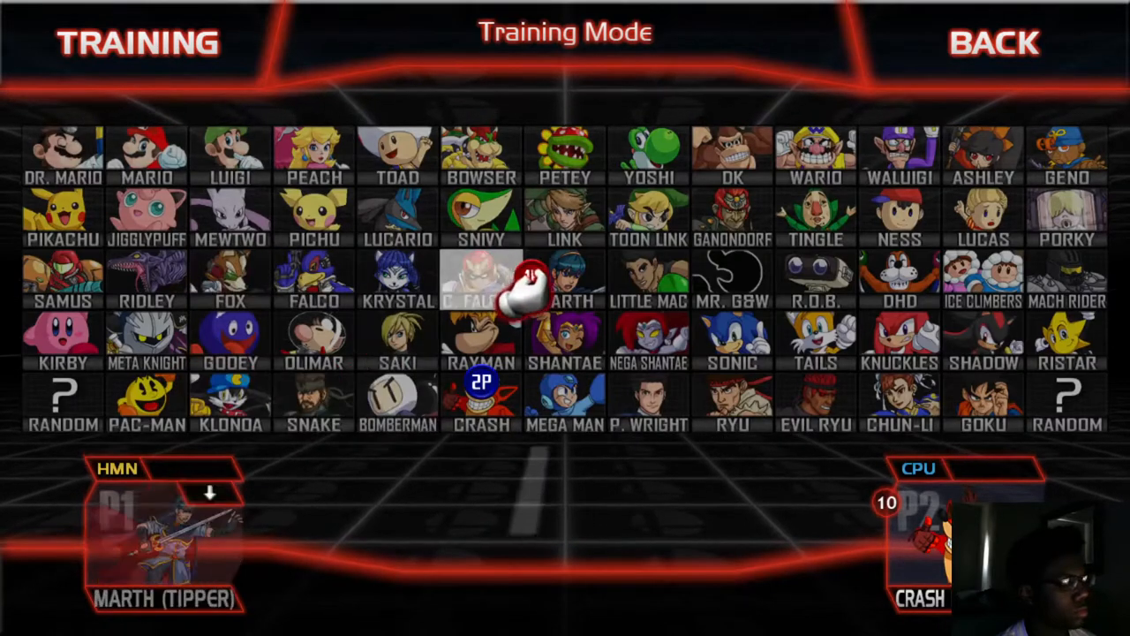
left_click(314, 283)
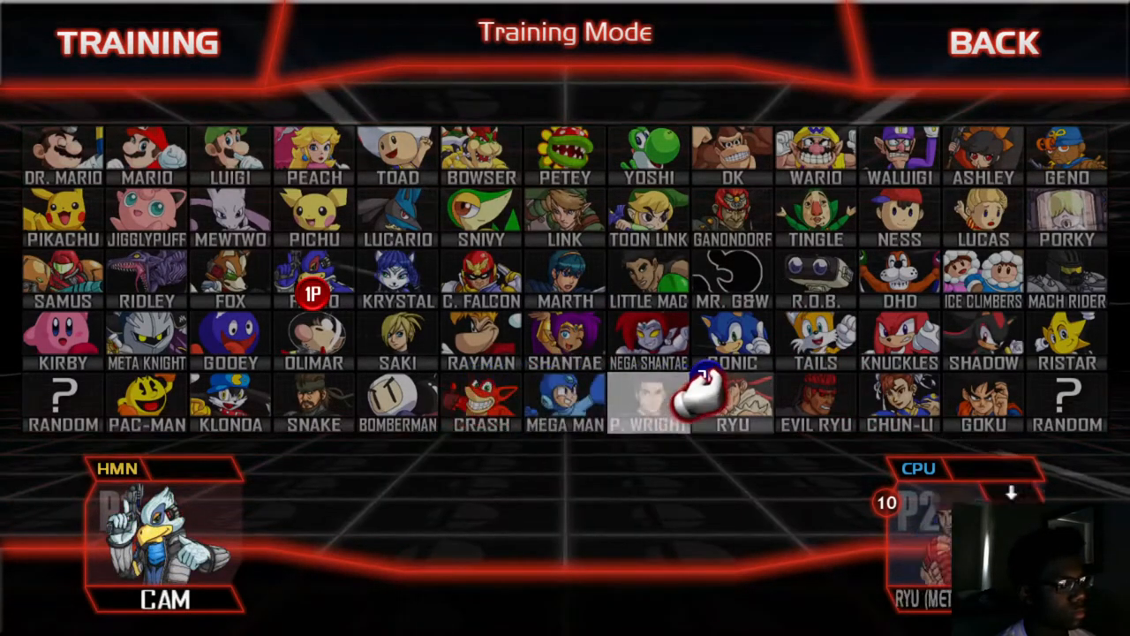
Lock in Ryu as the CPU opponent and choose Final Destination as the stage.
left_click(731, 215)
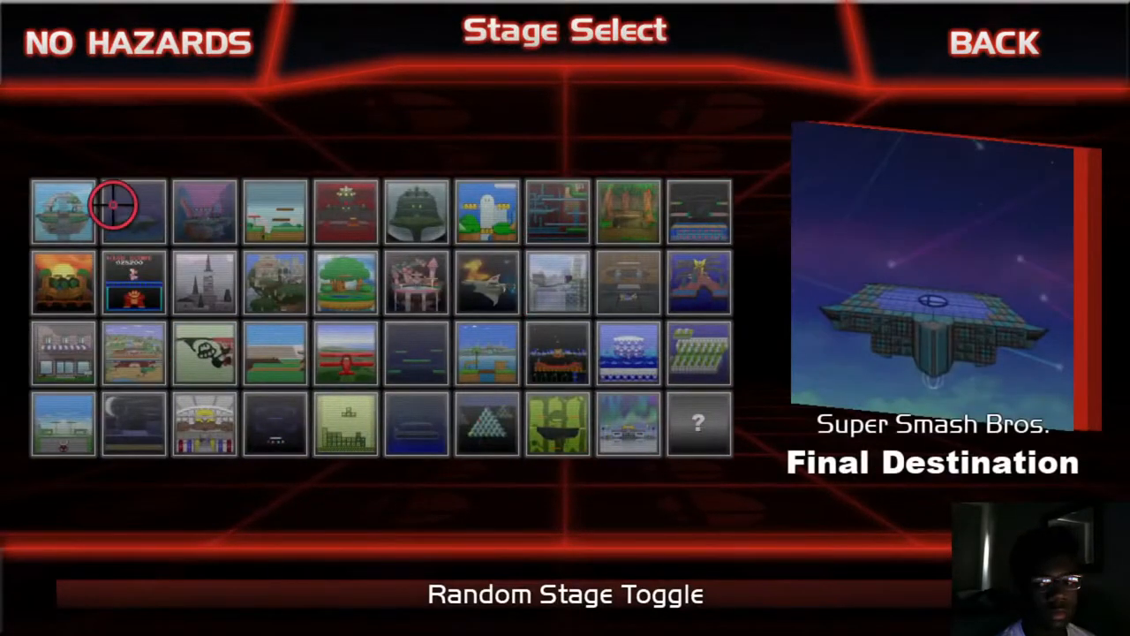
left_click(113, 205)
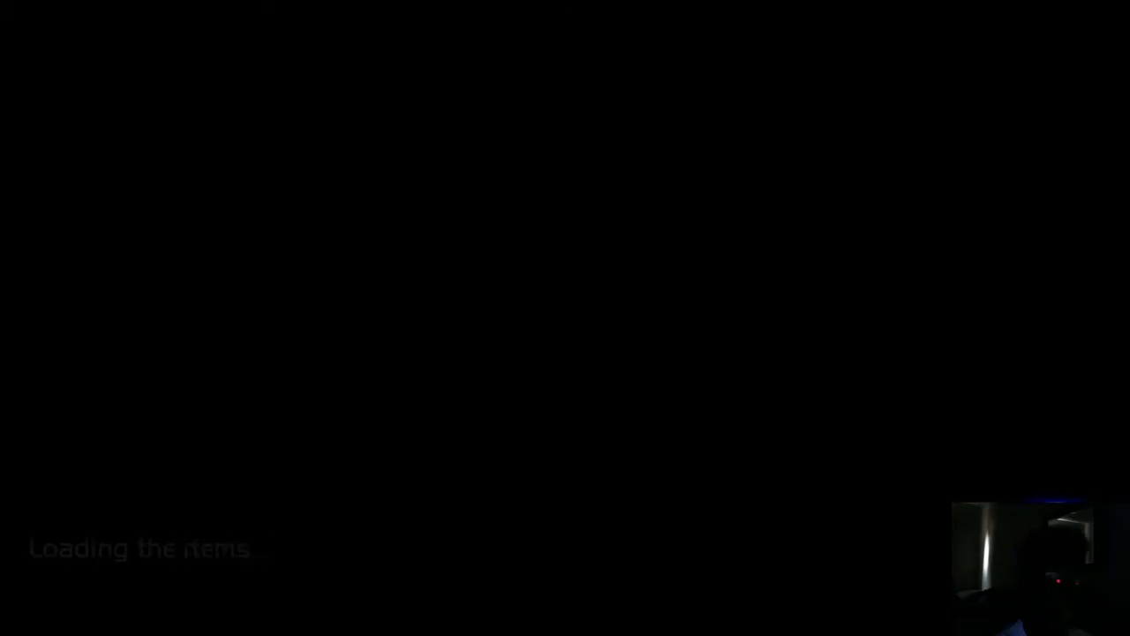